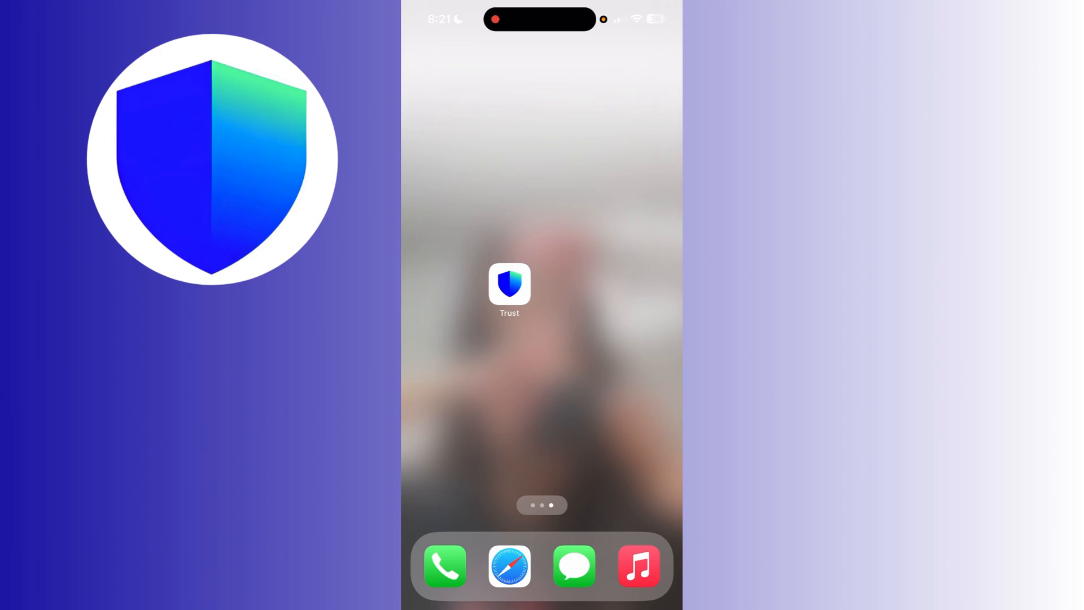
Launch Trust Wallet from the iPhone home screen
click(509, 283)
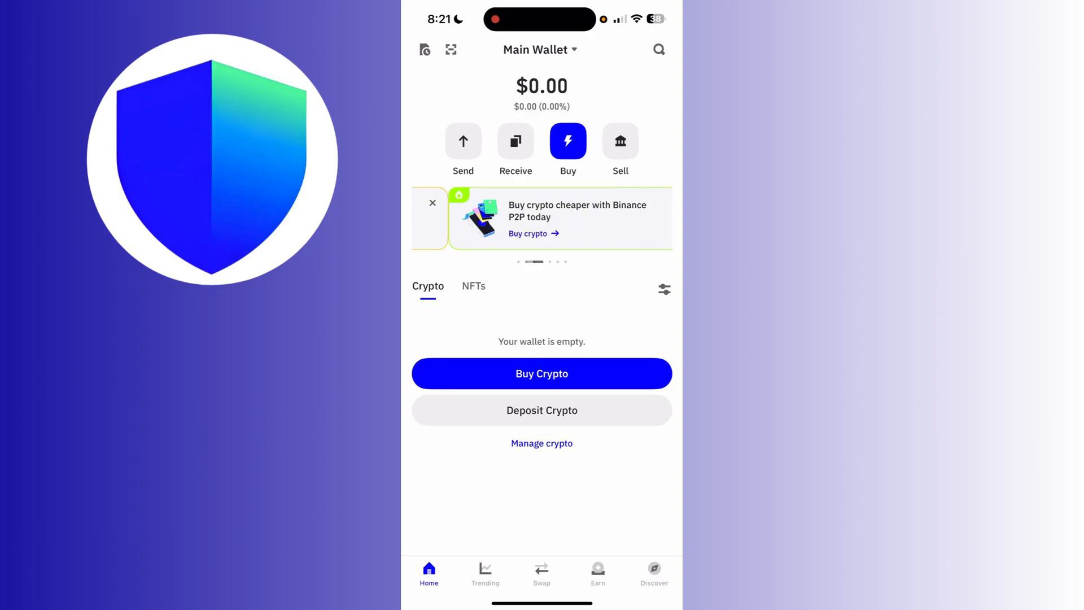
Open Receive and search the asset list for 'bsc', scrolling the results
click(515, 142)
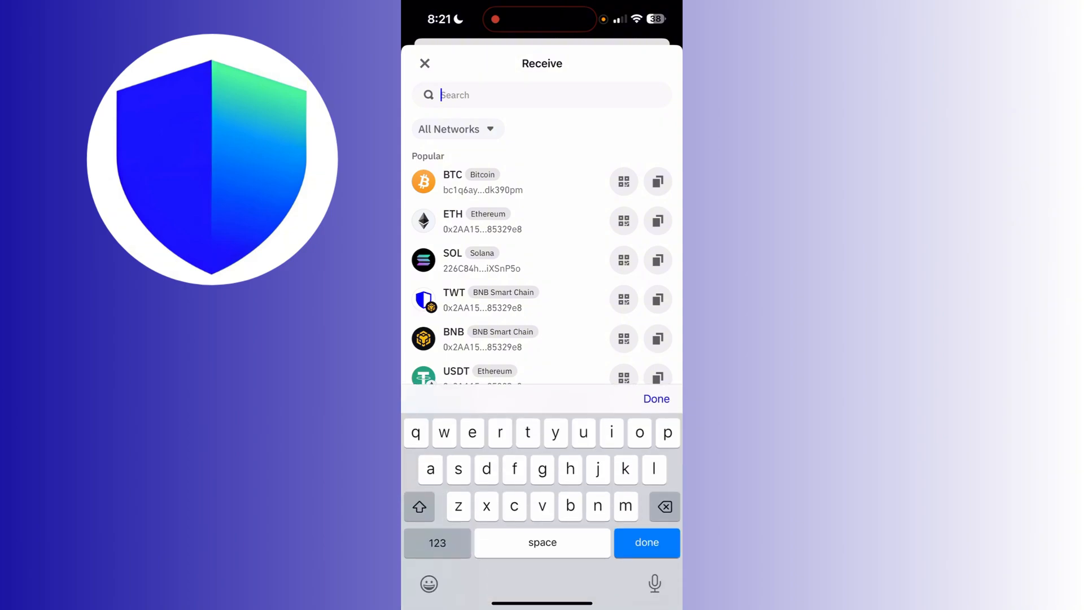
text(bsc)
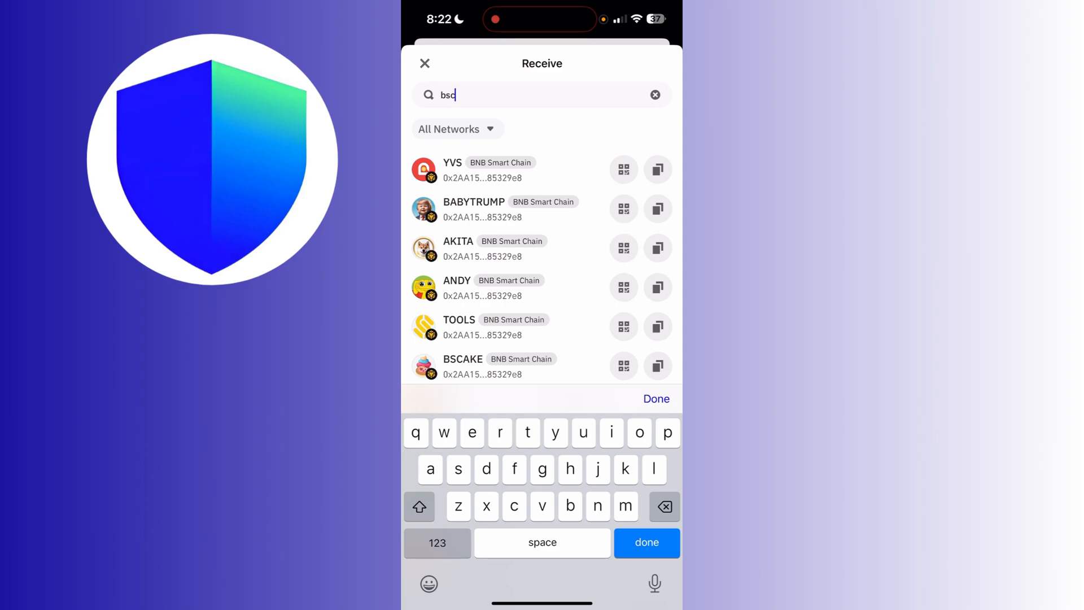
scroll(down, 3)
text(bn)
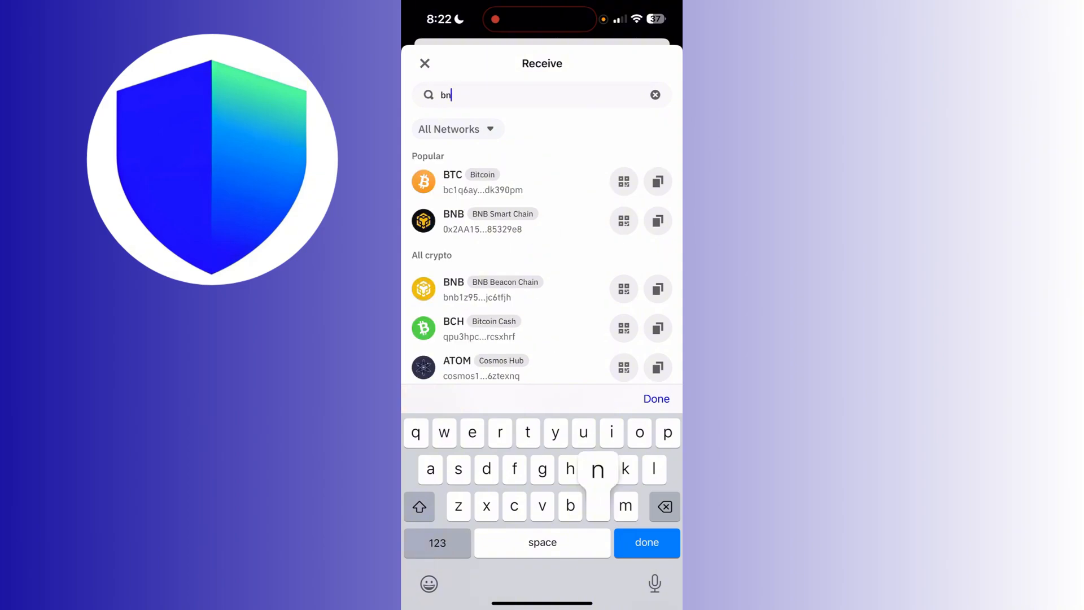
Refine the search and select BNB on BNB Smart Chain
text(b)
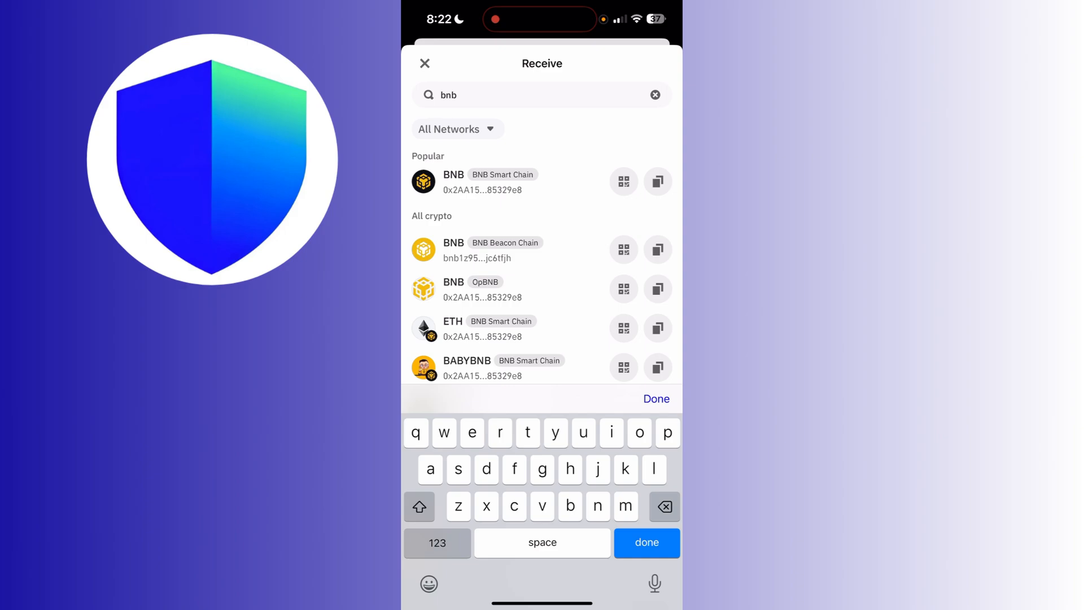
click(453, 181)
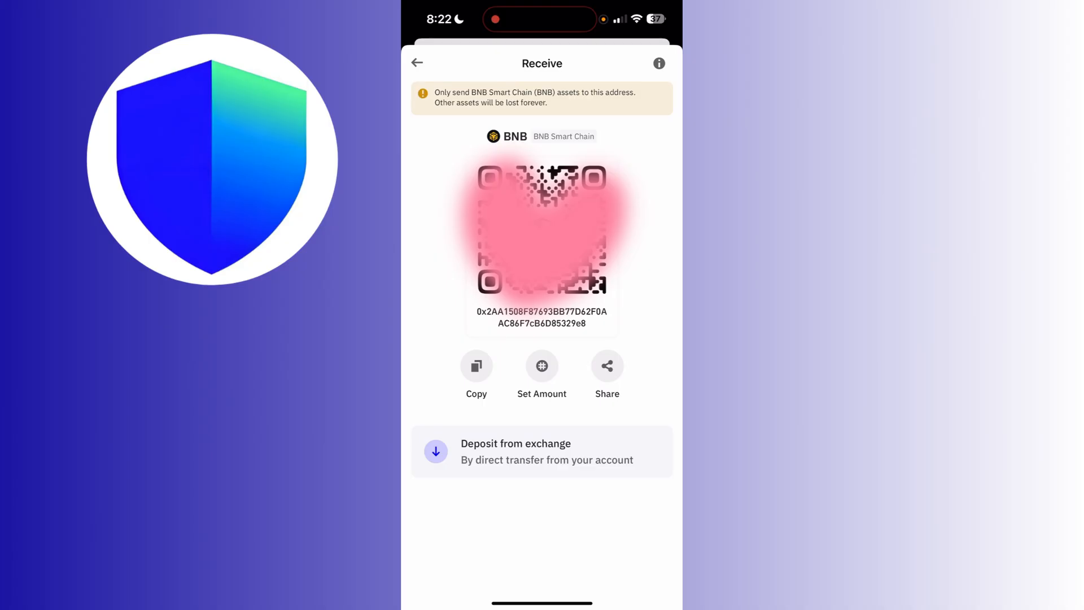
Open the Deposit from exchange options, showing Binance as a source
click(476, 366)
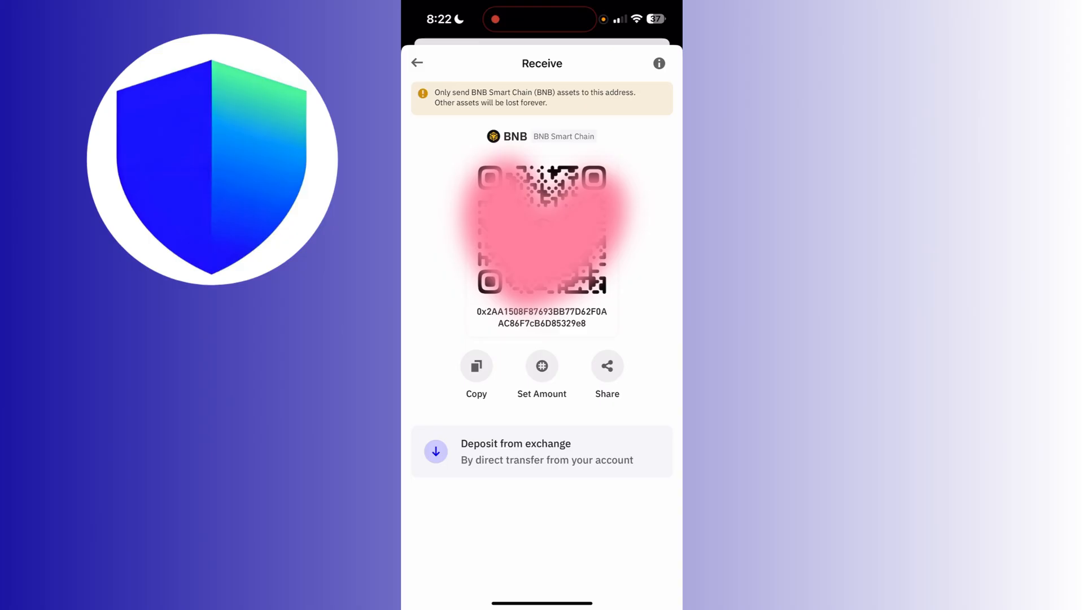
click(541, 450)
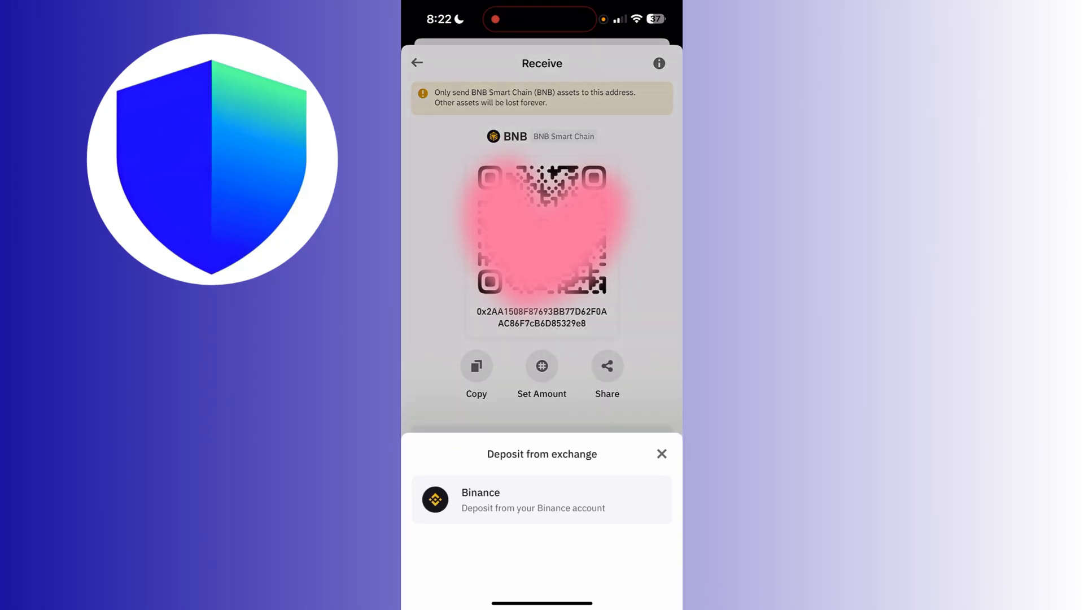
Close the exchange deposit sheet and open the Set Amount number pad
click(660, 453)
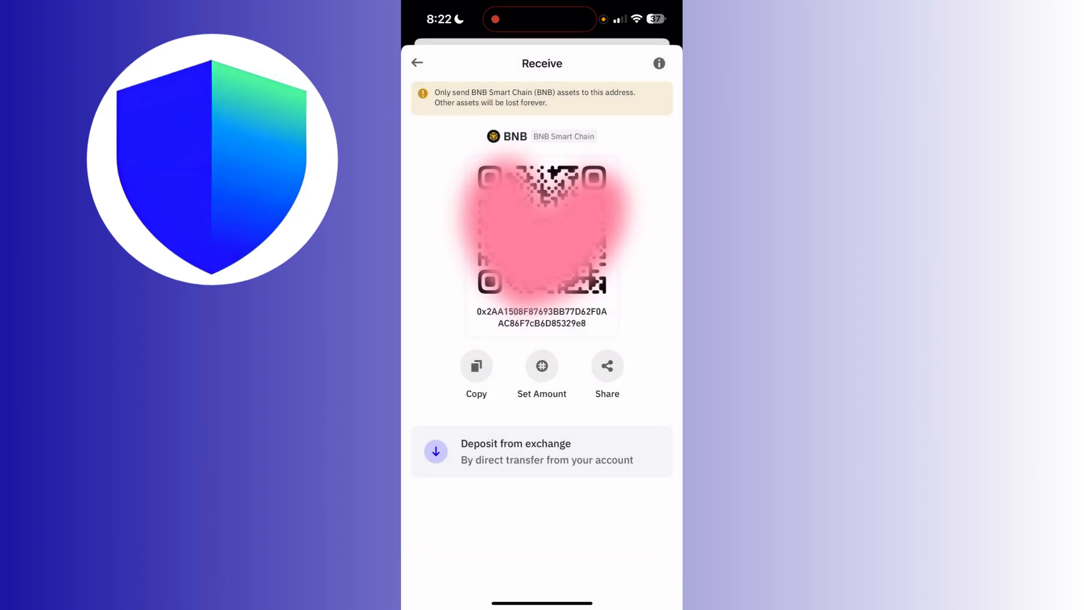
click(542, 373)
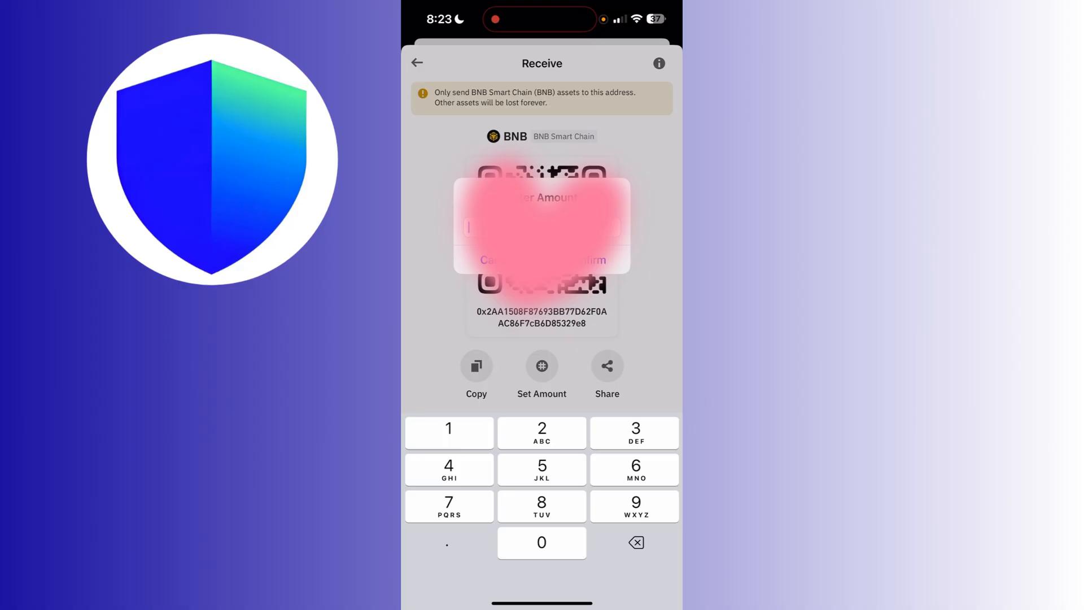